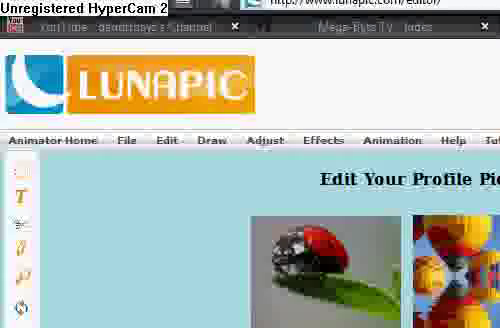
Apply a gradient with black as Top Color and purple as Bottom Color.
left_click(211, 140)
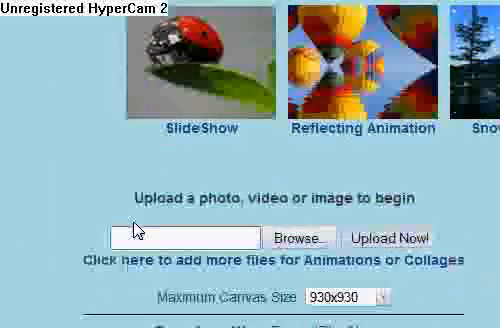
scroll("down", 3)
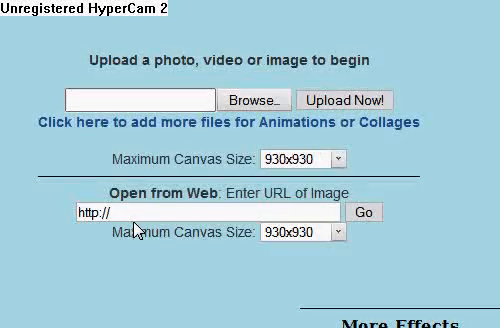
scroll("down", 3)
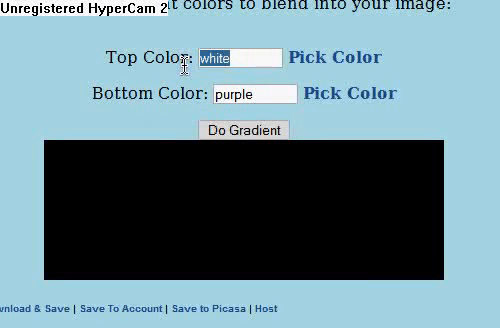
type("blac")
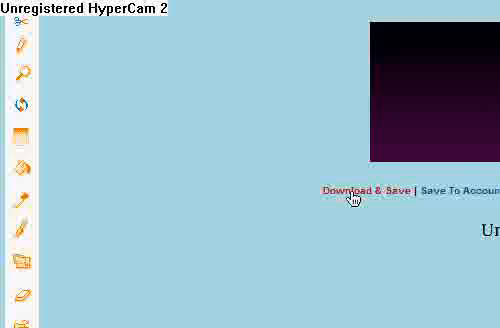
scroll("down", 3)
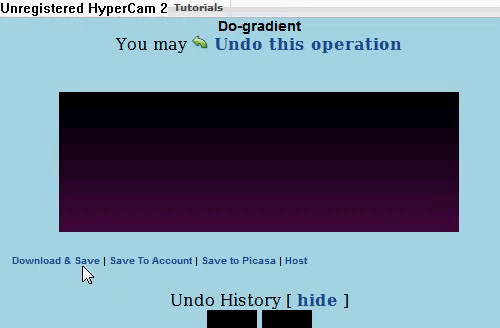
mouse_move(190, 262)
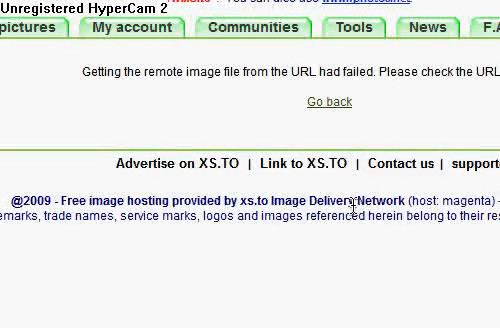
mouse_move(315, 111)
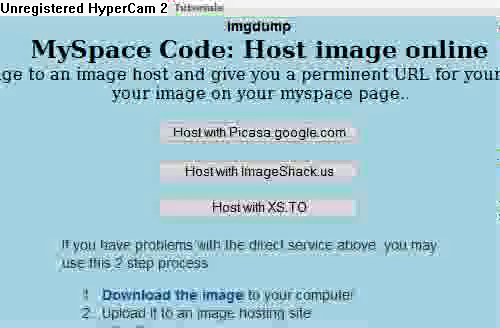
Host the banner with ImageShack.us and scroll to the Image Codes section.
left_click(255, 170)
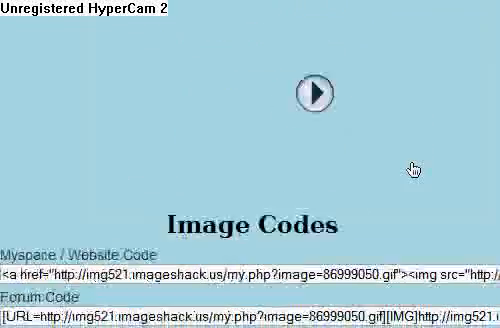
scroll("down", 3)
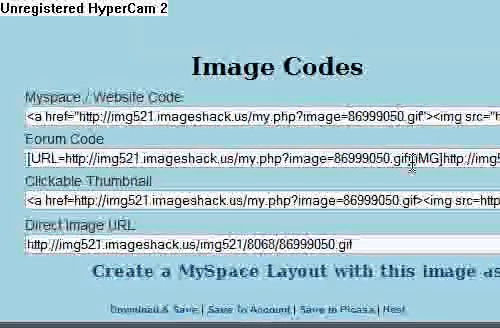